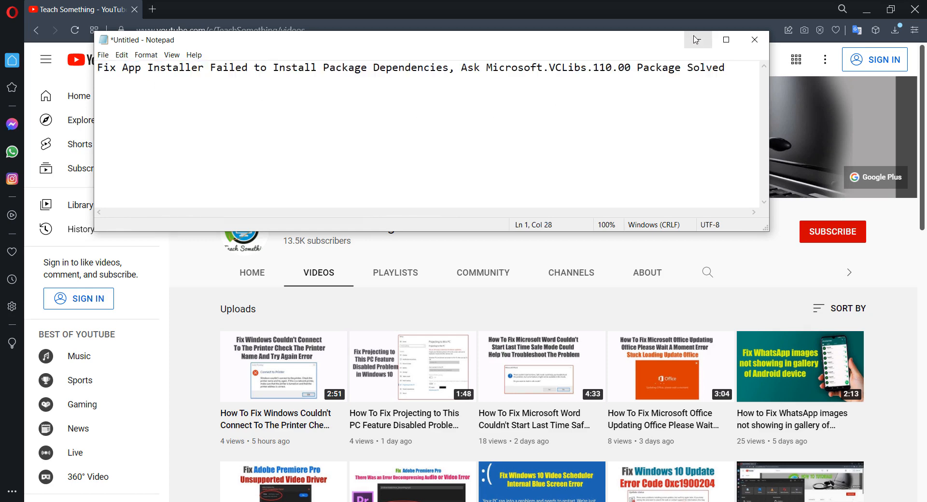
# Step: Minimize Notepad and open a new Opera tab showing Google's homepage
pyautogui.click(754, 40)
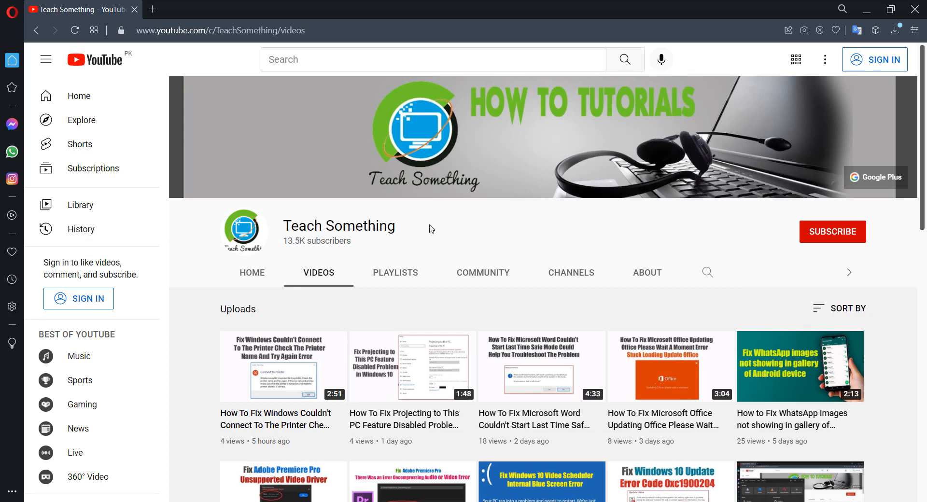
pyautogui.moveTo(758, 231)
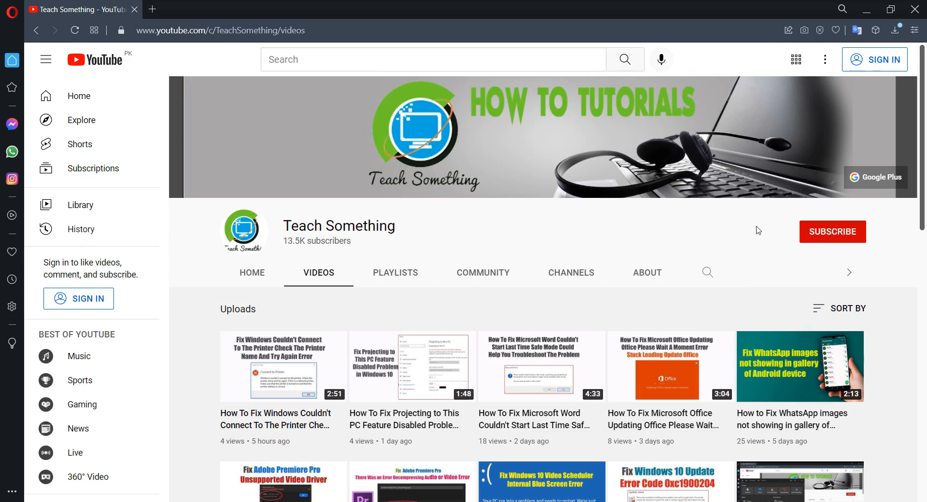
pyautogui.moveTo(606, 231)
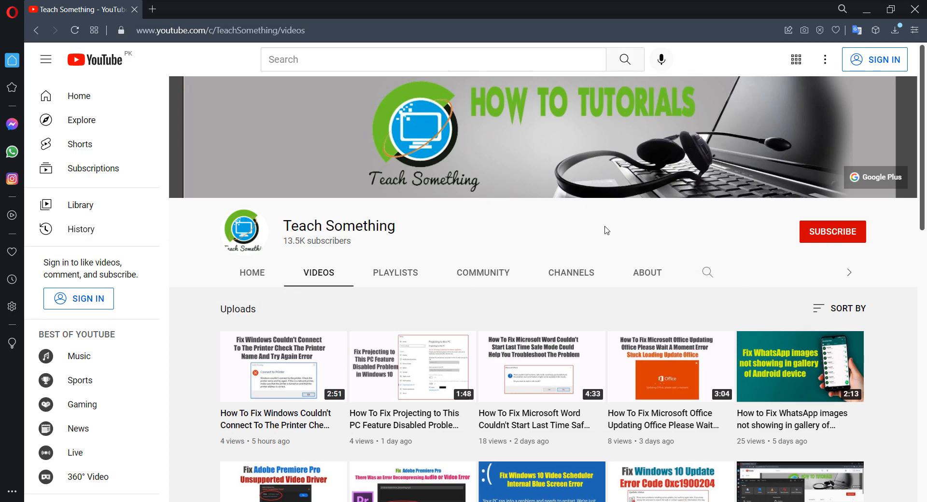
pyautogui.click(152, 8)
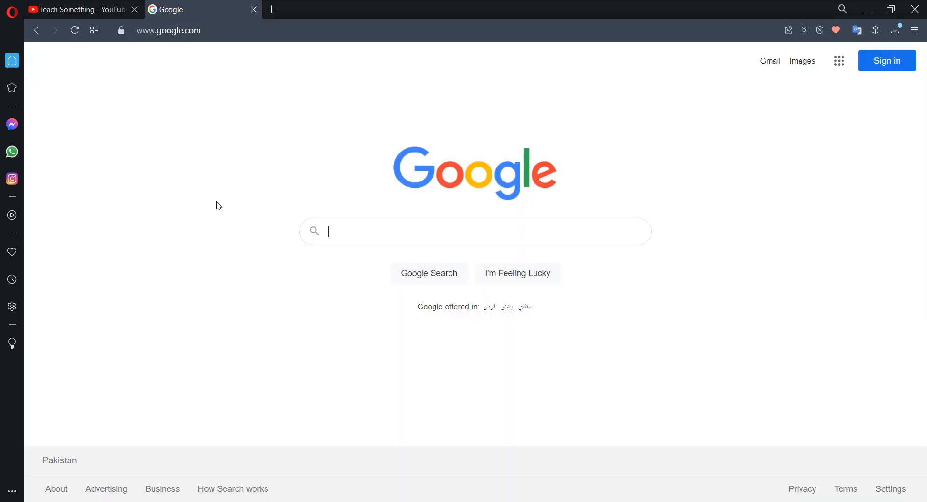
# Step: Search Google for 'download x86 and x64 C++ redistributable package'
pyautogui.write('download x86')
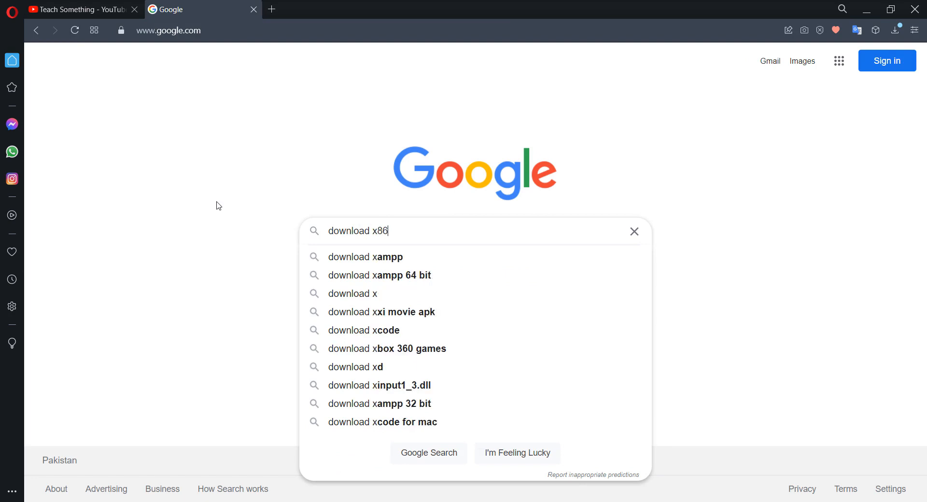
pyautogui.write('and x64')
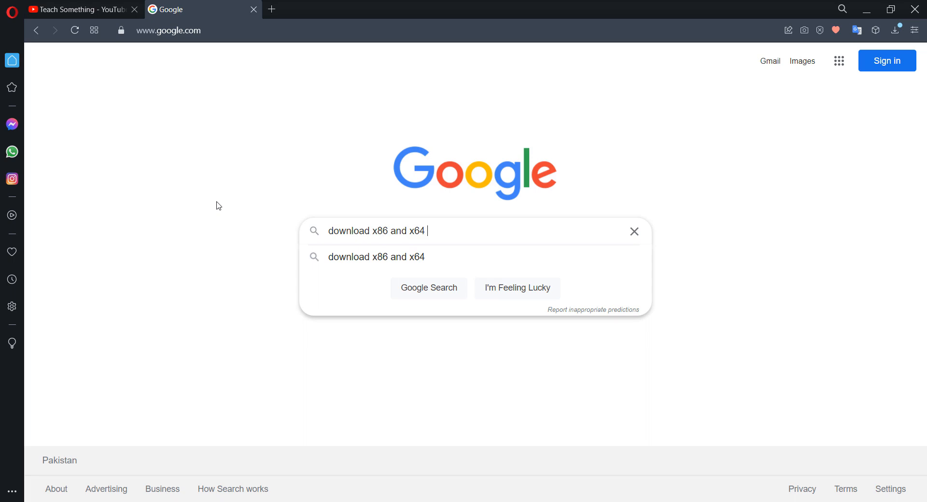
pyautogui.write('C')
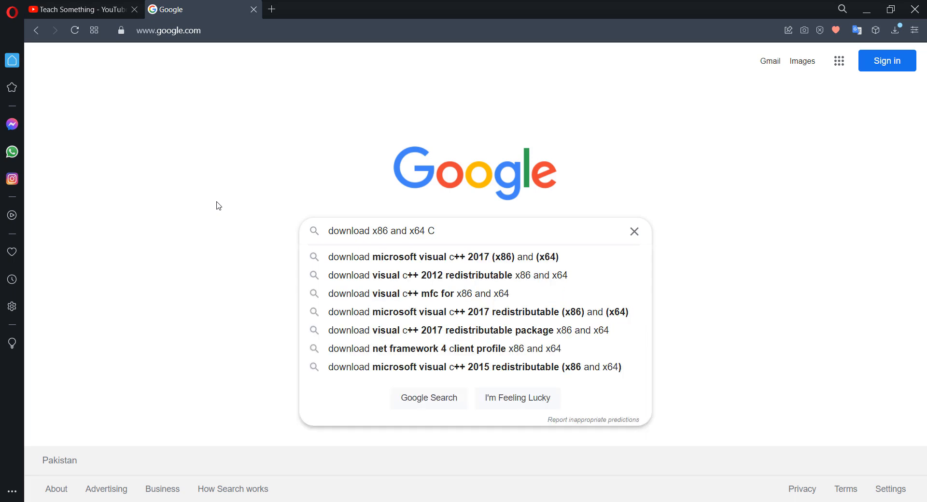
pyautogui.write('++')
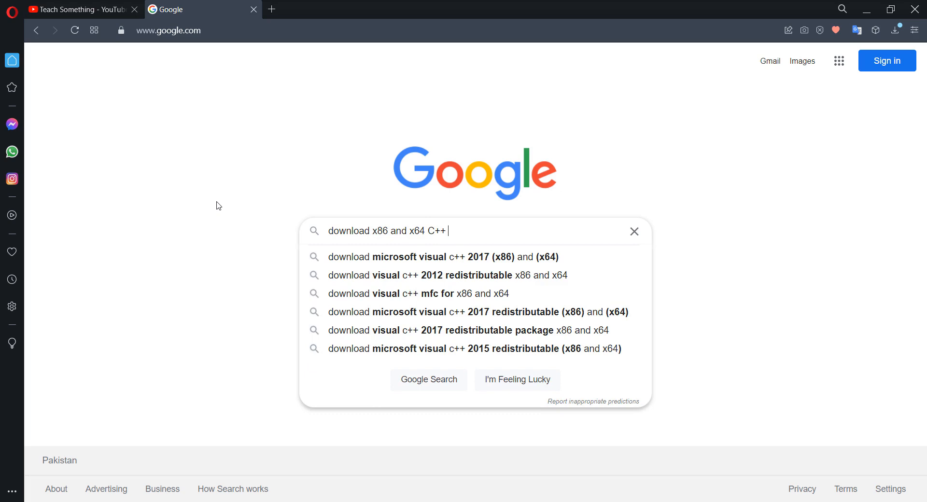
pyautogui.write('re')
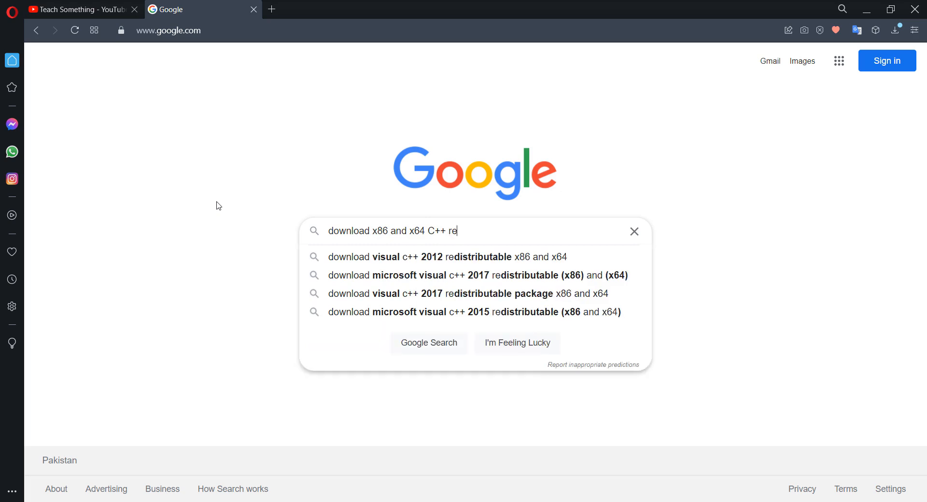
pyautogui.write('d')
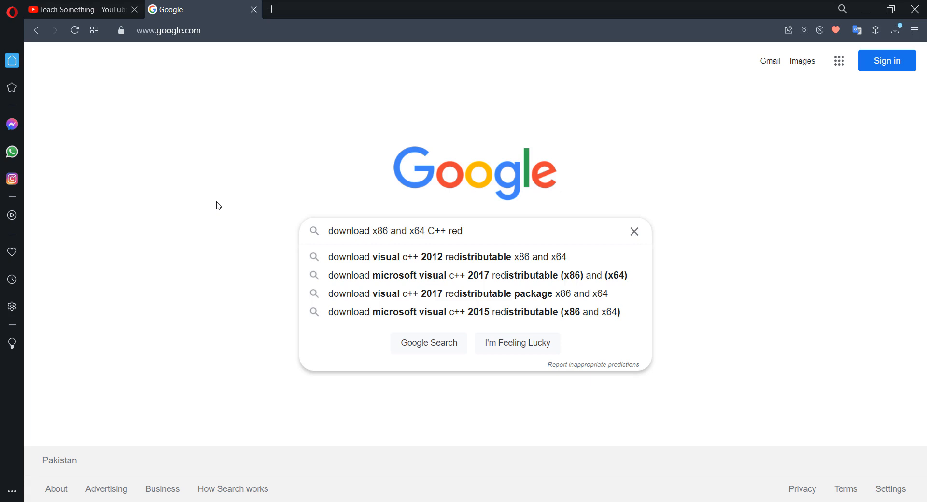
pyautogui.write('istribu')
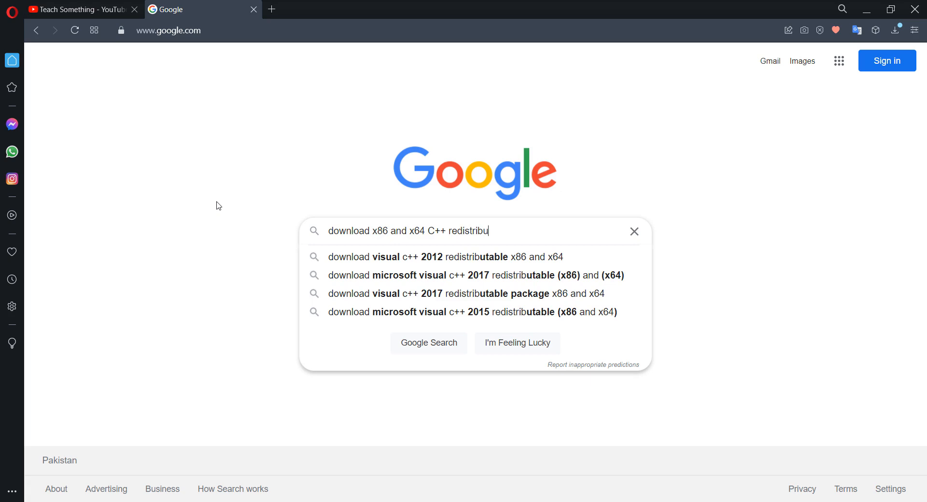
pyautogui.write('table')
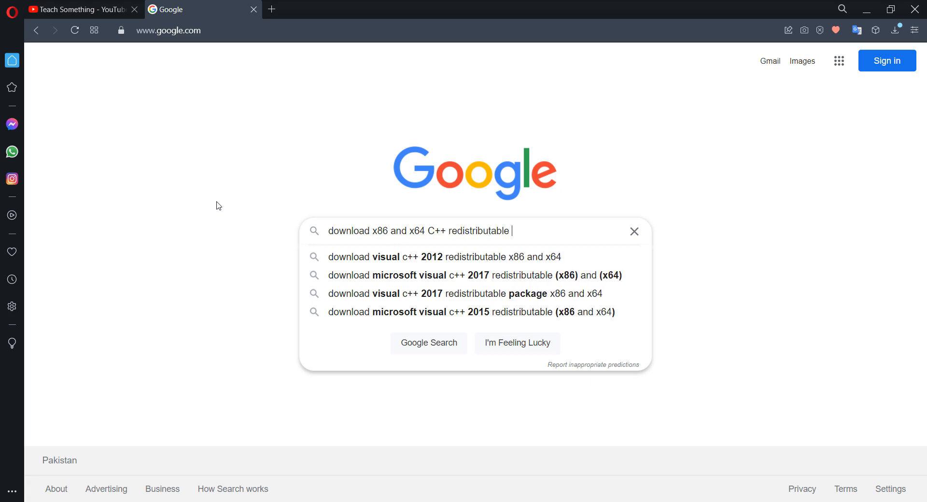
pyautogui.write('package')
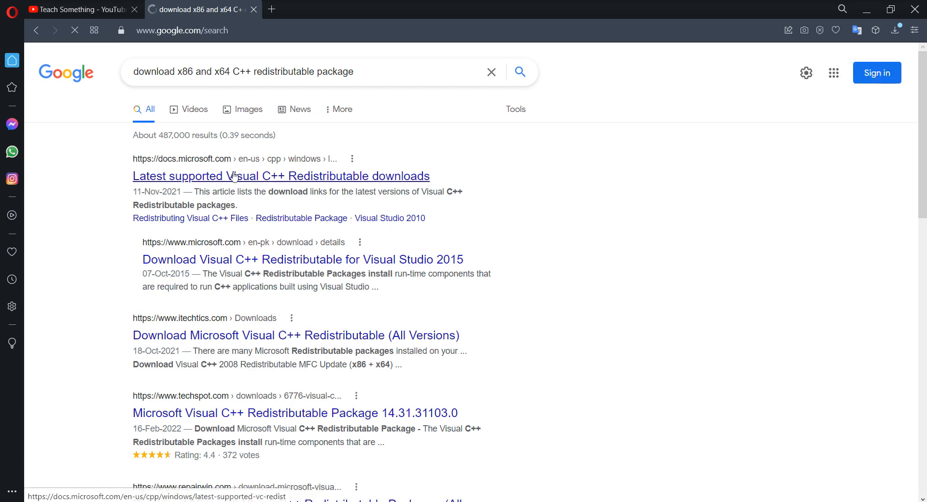
# Step: Open Microsoft Docs' Visual C++ Redistributable downloads article and scroll to the links table
pyautogui.click(280, 176)
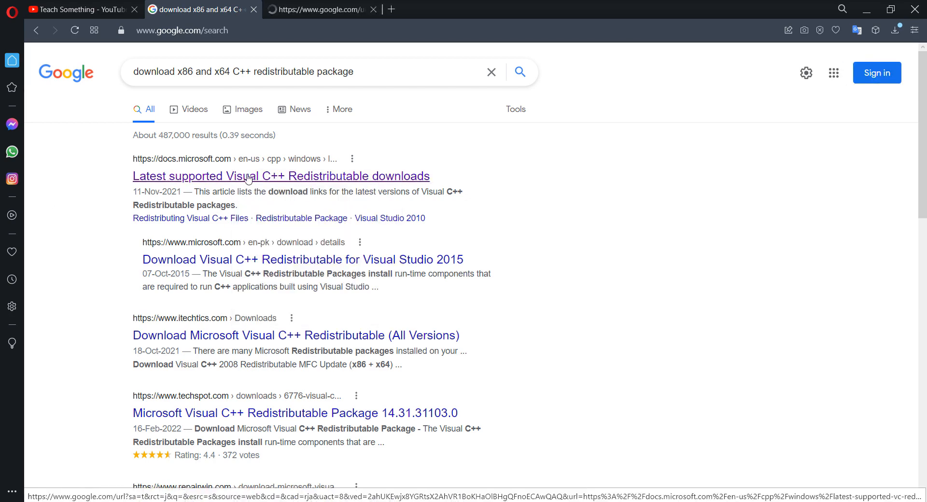
pyautogui.click(280, 176)
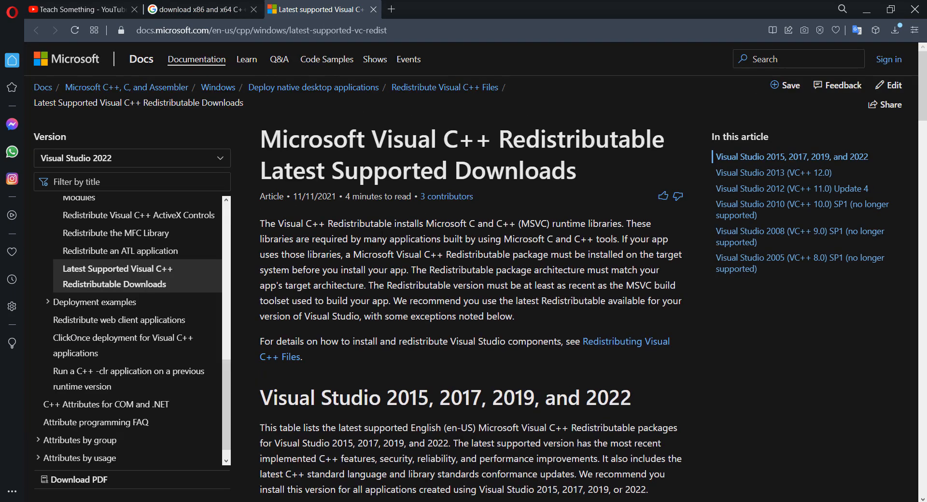
pyautogui.moveTo(888, 59)
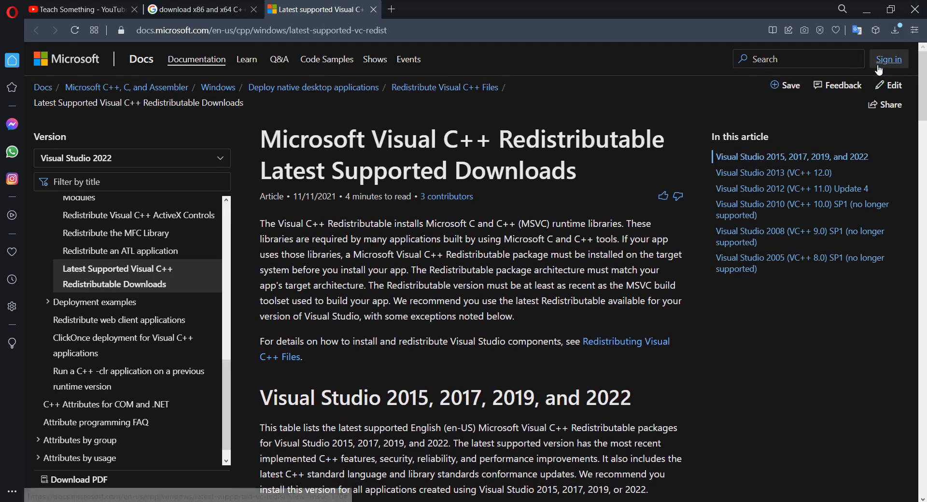
pyautogui.scroll(-3)
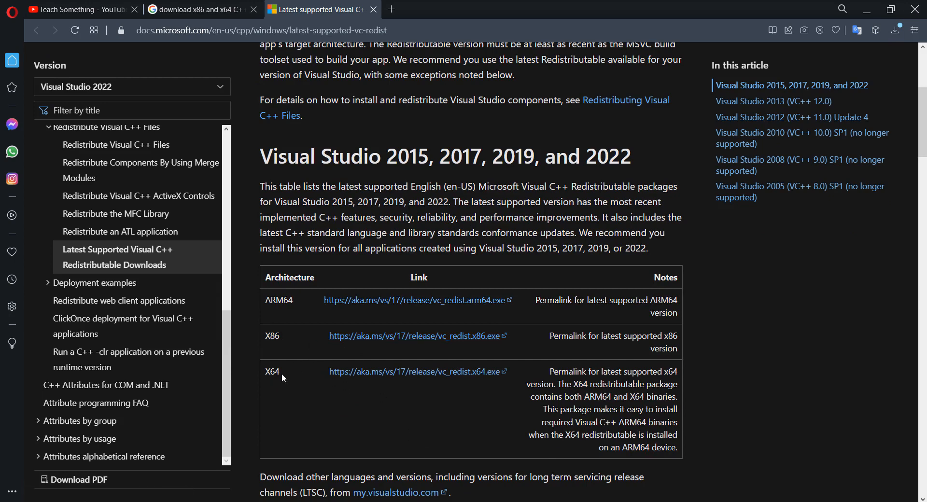
pyautogui.moveTo(382, 336)
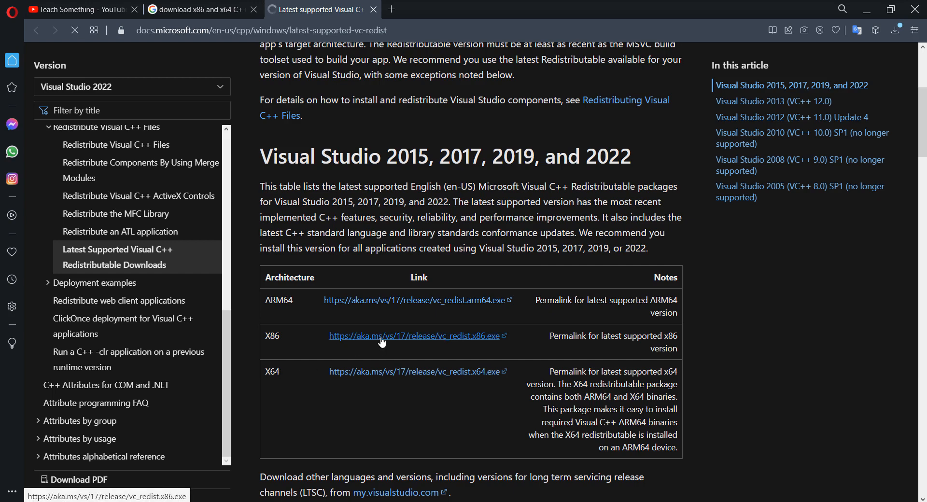
# Step: Download and save the vc_redist x86 and x64 installers into Downloads
pyautogui.click(416, 336)
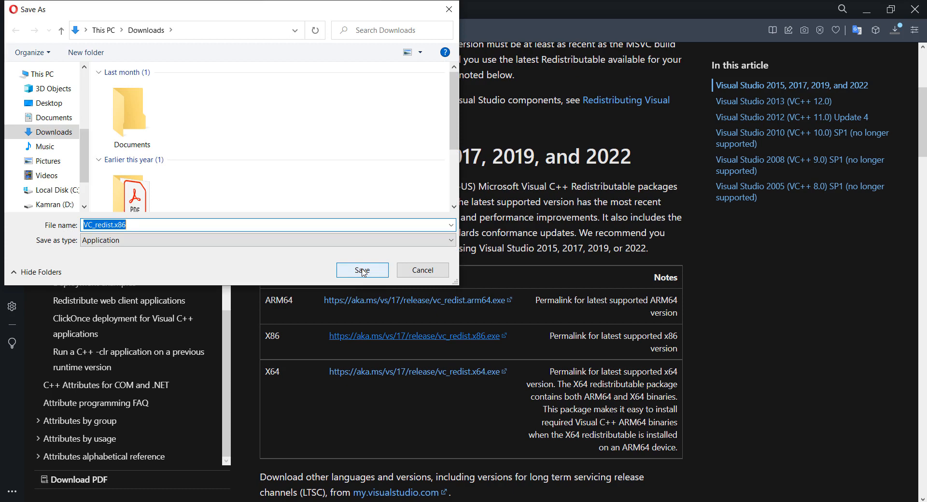
pyautogui.click(362, 270)
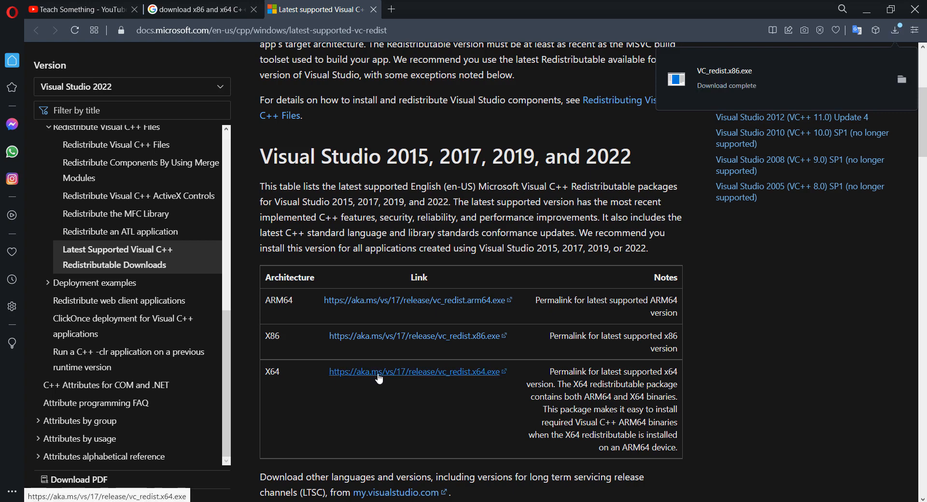
pyautogui.click(416, 372)
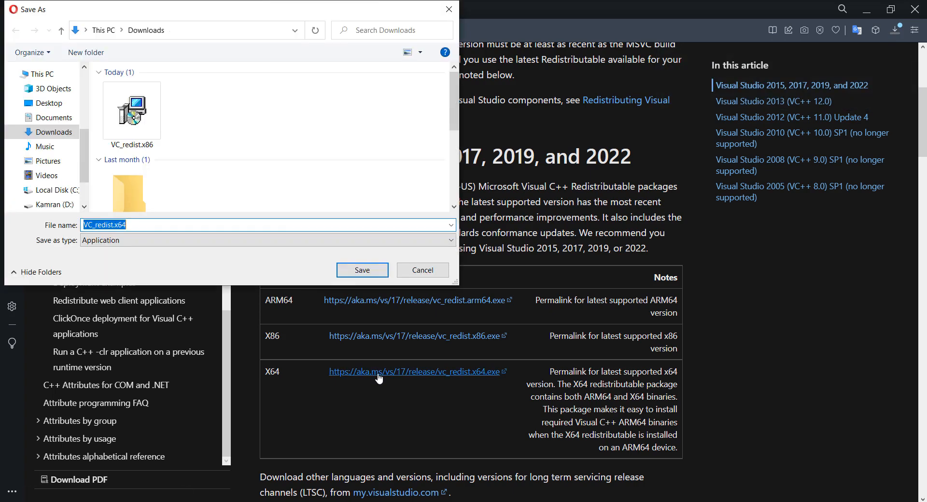
pyautogui.click(362, 270)
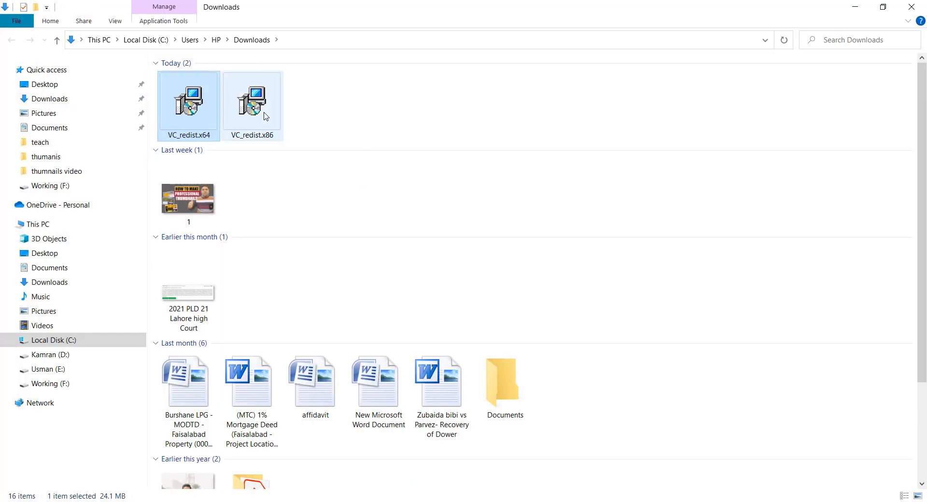
# Step: Run VC_redist.x86, accept the license terms, and install it
pyautogui.click(252, 100)
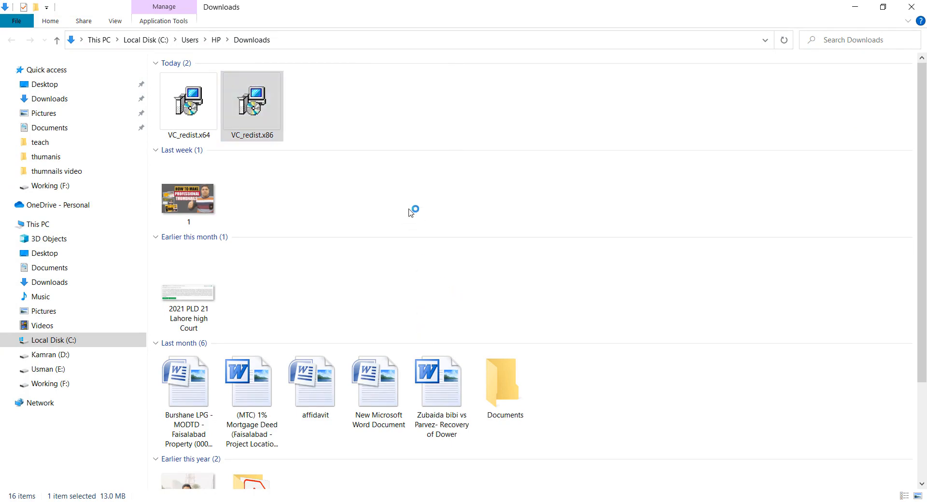
pyautogui.doubleClick(251, 99)
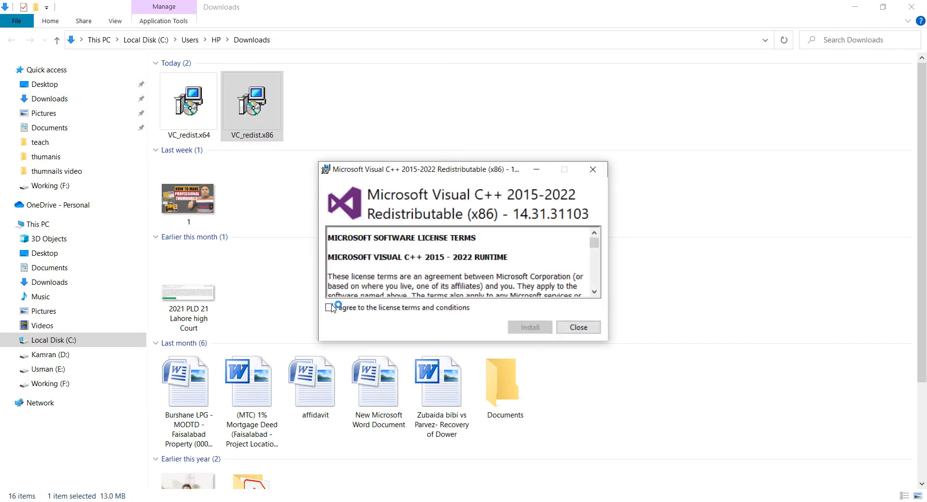
pyautogui.click(329, 308)
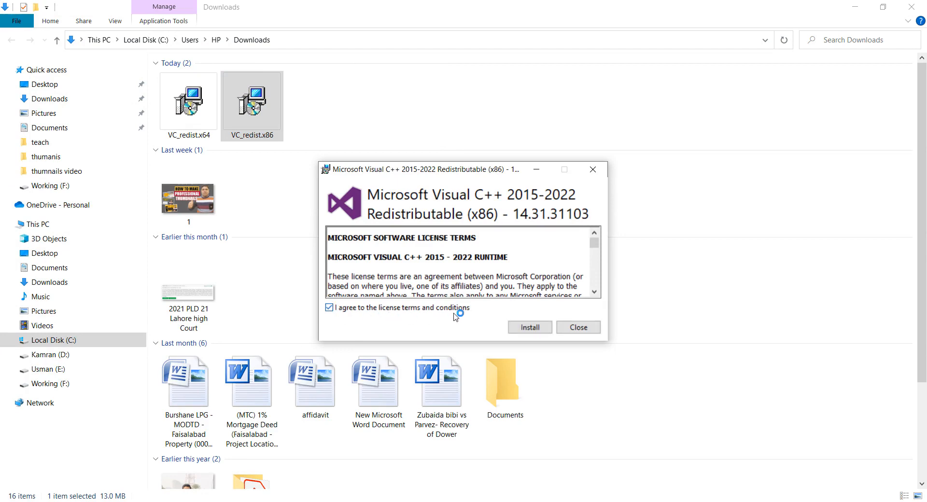
pyautogui.click(529, 327)
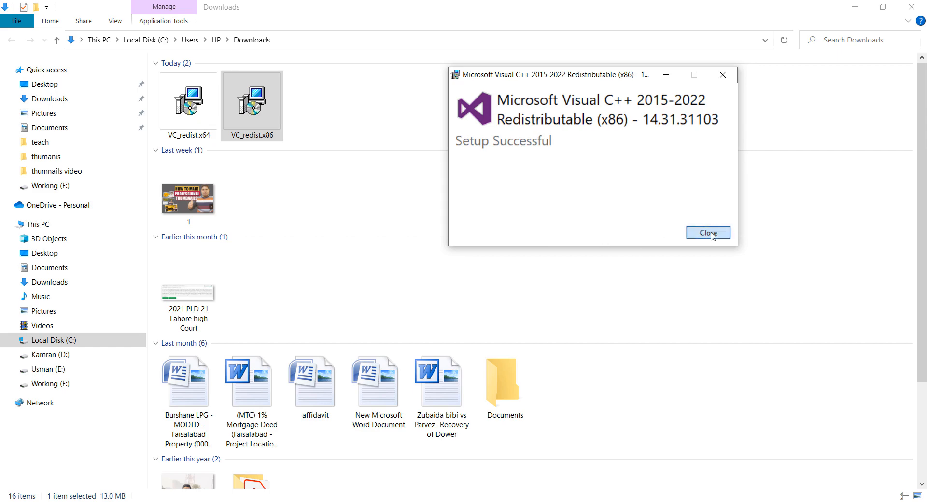
# Step: Run VC_redist.x64, accept the license, install, and close on Setup Successful
pyautogui.rightClick(188, 101)
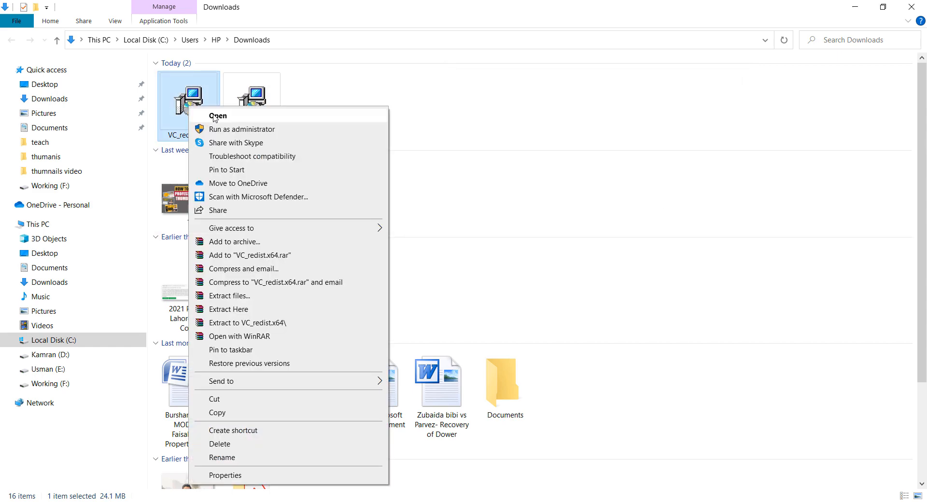
pyautogui.click(419, 237)
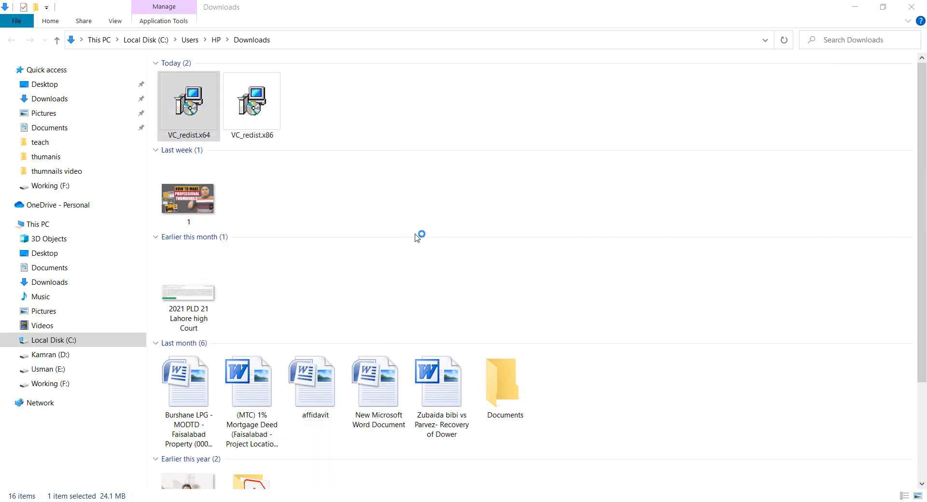
pyautogui.moveTo(175, 122)
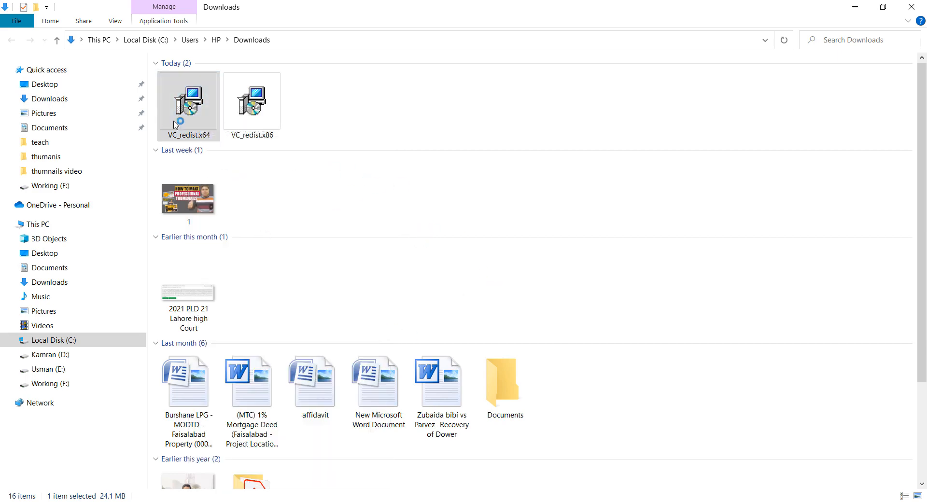
pyautogui.doubleClick(188, 100)
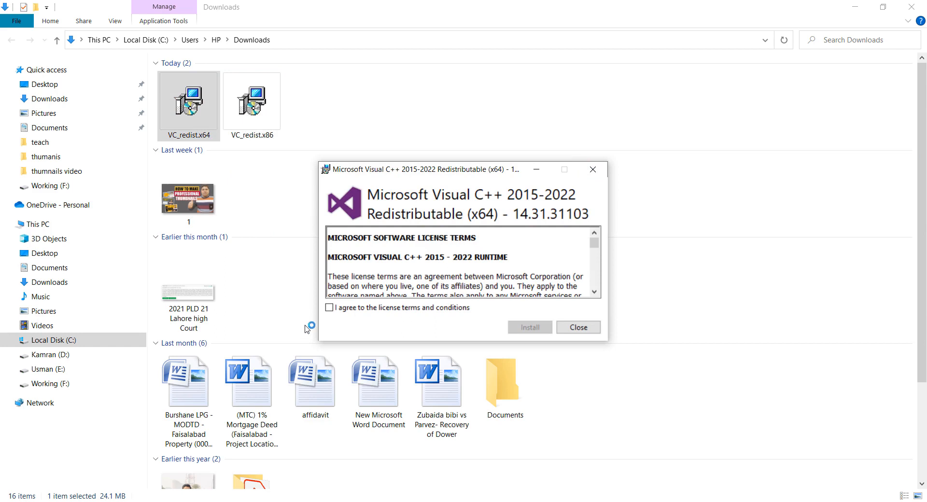
pyautogui.click(329, 307)
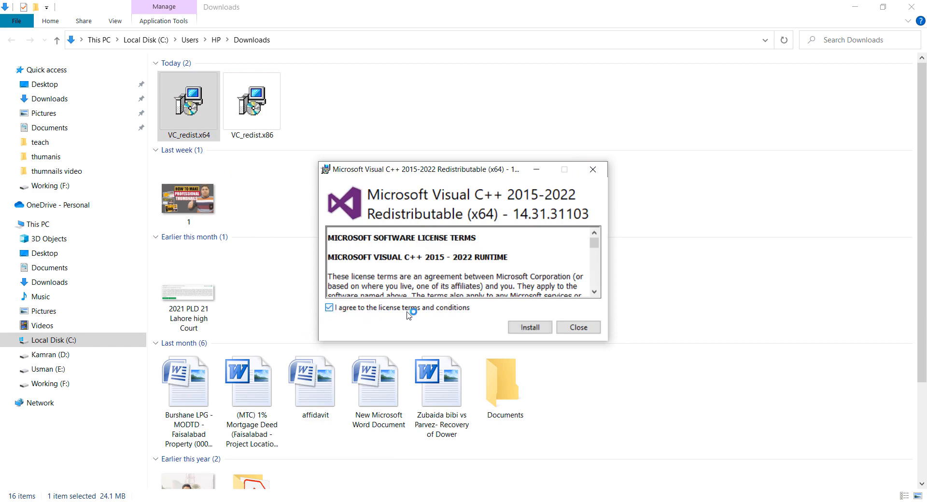
pyautogui.click(529, 327)
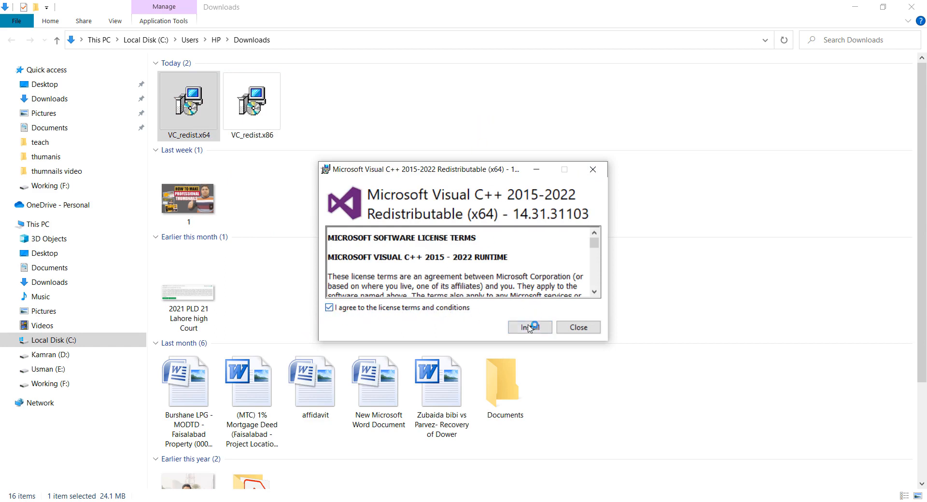
pyautogui.click(529, 327)
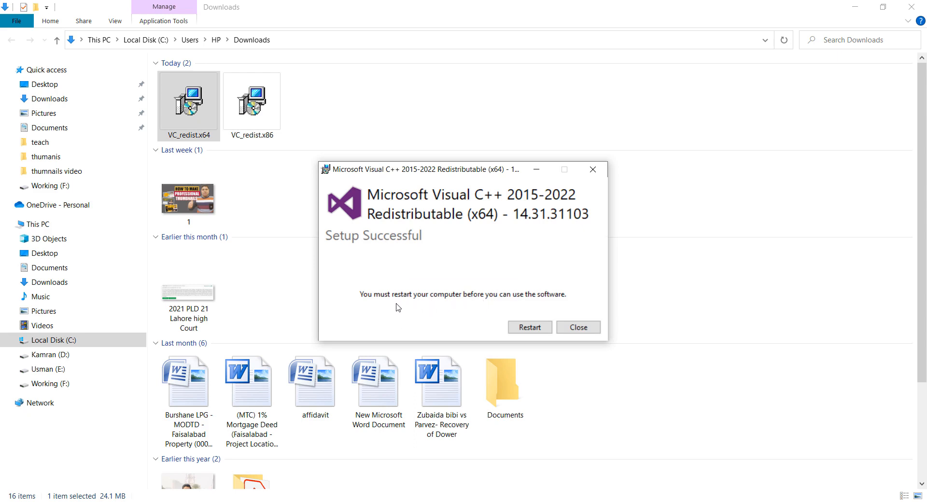
pyautogui.moveTo(385, 310)
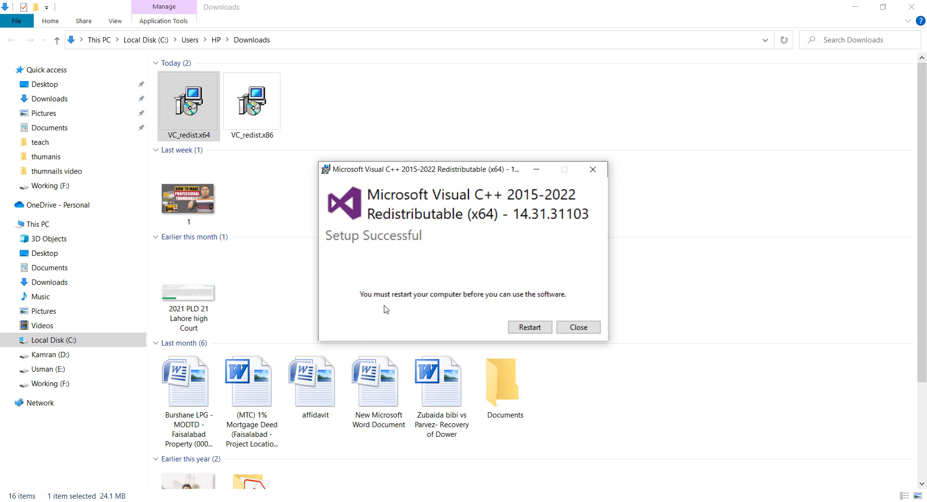
pyautogui.moveTo(370, 303)
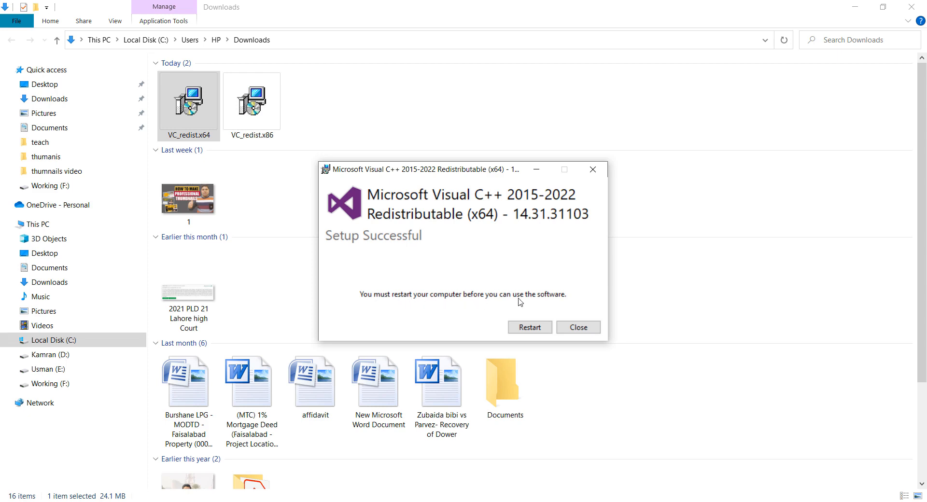
pyautogui.moveTo(512, 297)
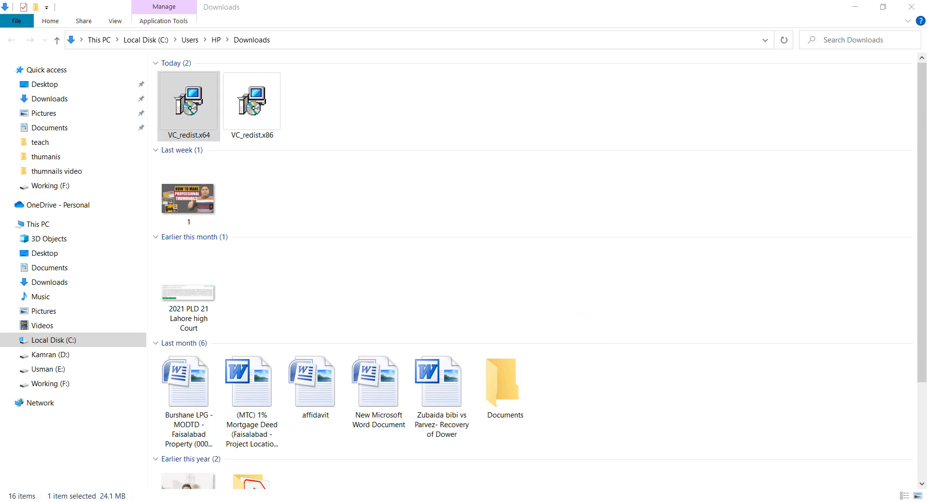
# Step: Bring Opera back and switch to the Teach Something YouTube videos tab
pyautogui.click(6, 493)
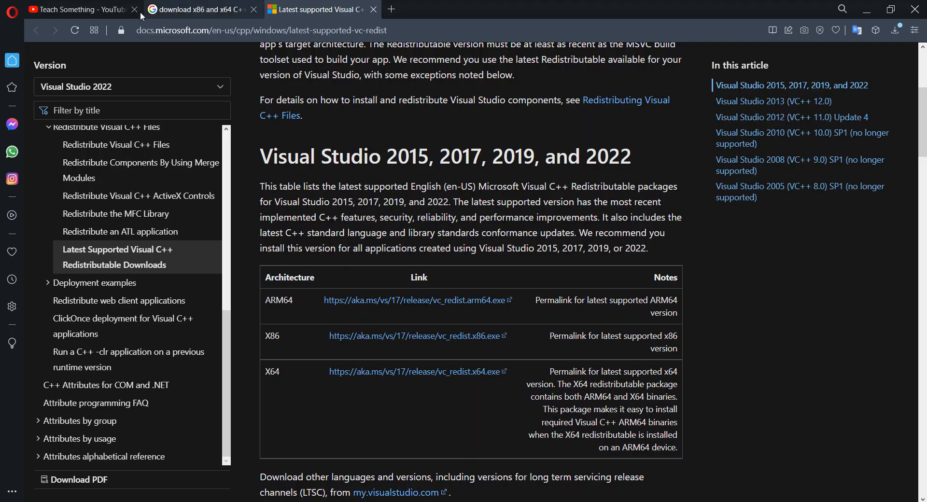
pyautogui.click(77, 9)
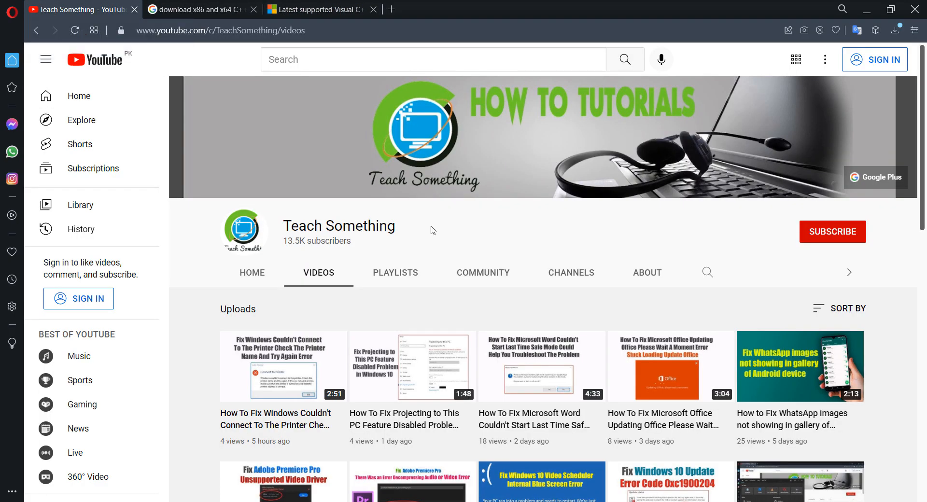